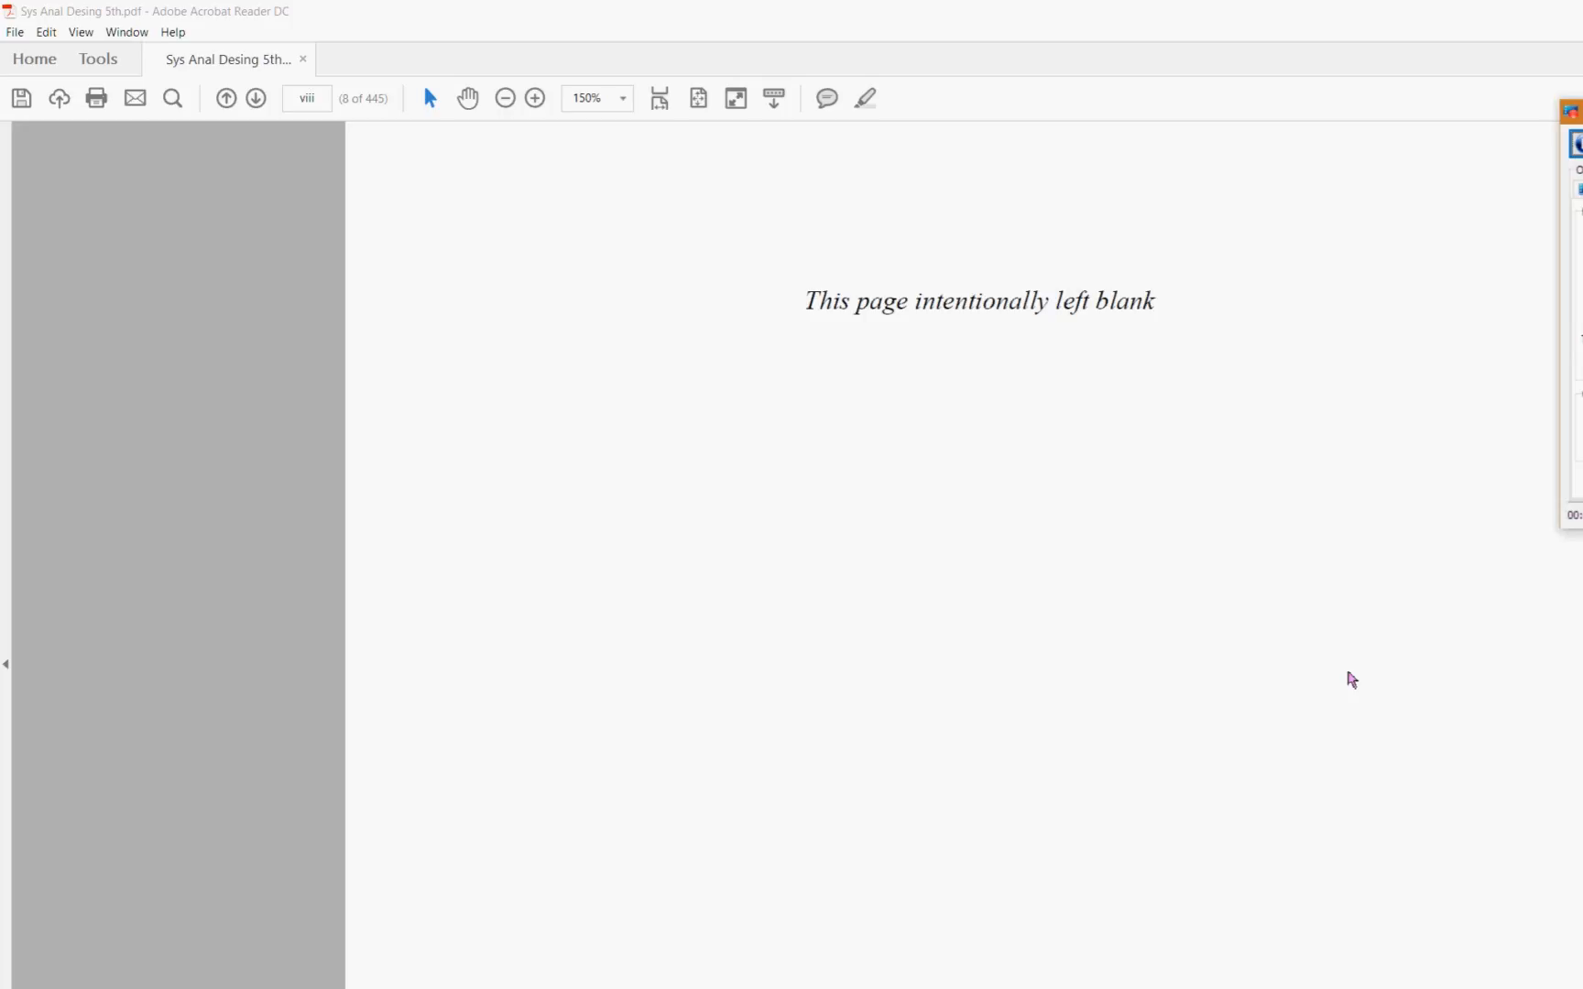
{"action": "mouse_move", "coordinate": [701, 473]}
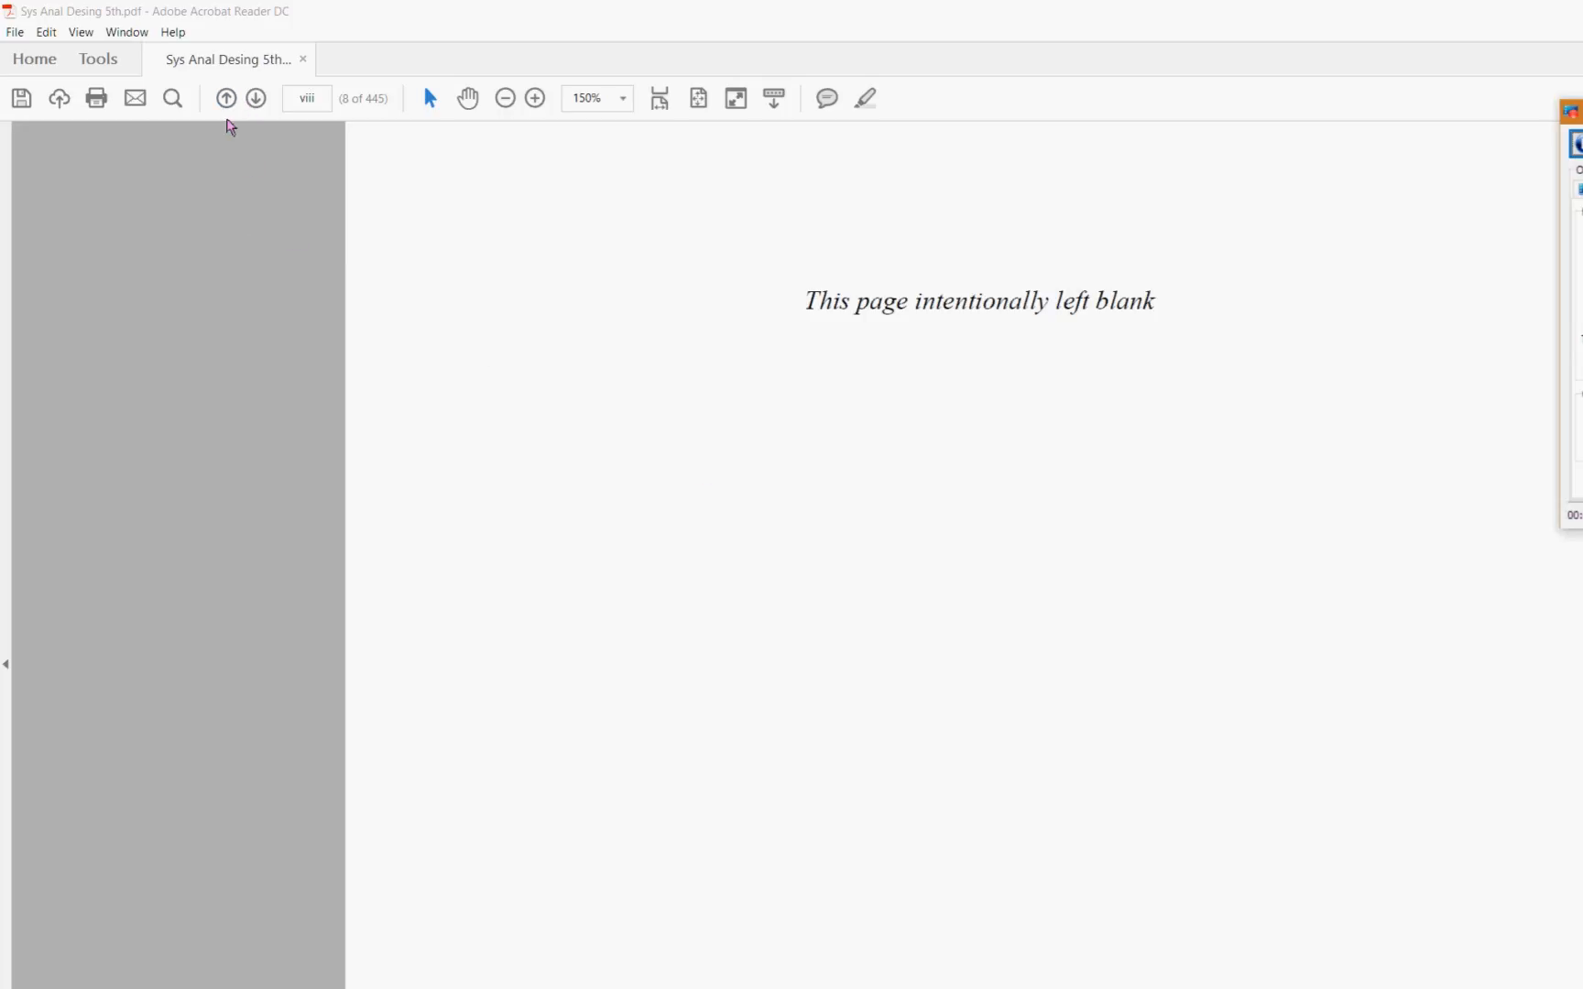
Step: Reach the Accessibility preferences via Edit > Preferences and leave Replace Document Colors checked
{"action": "left_click", "coordinate": [44, 33]}
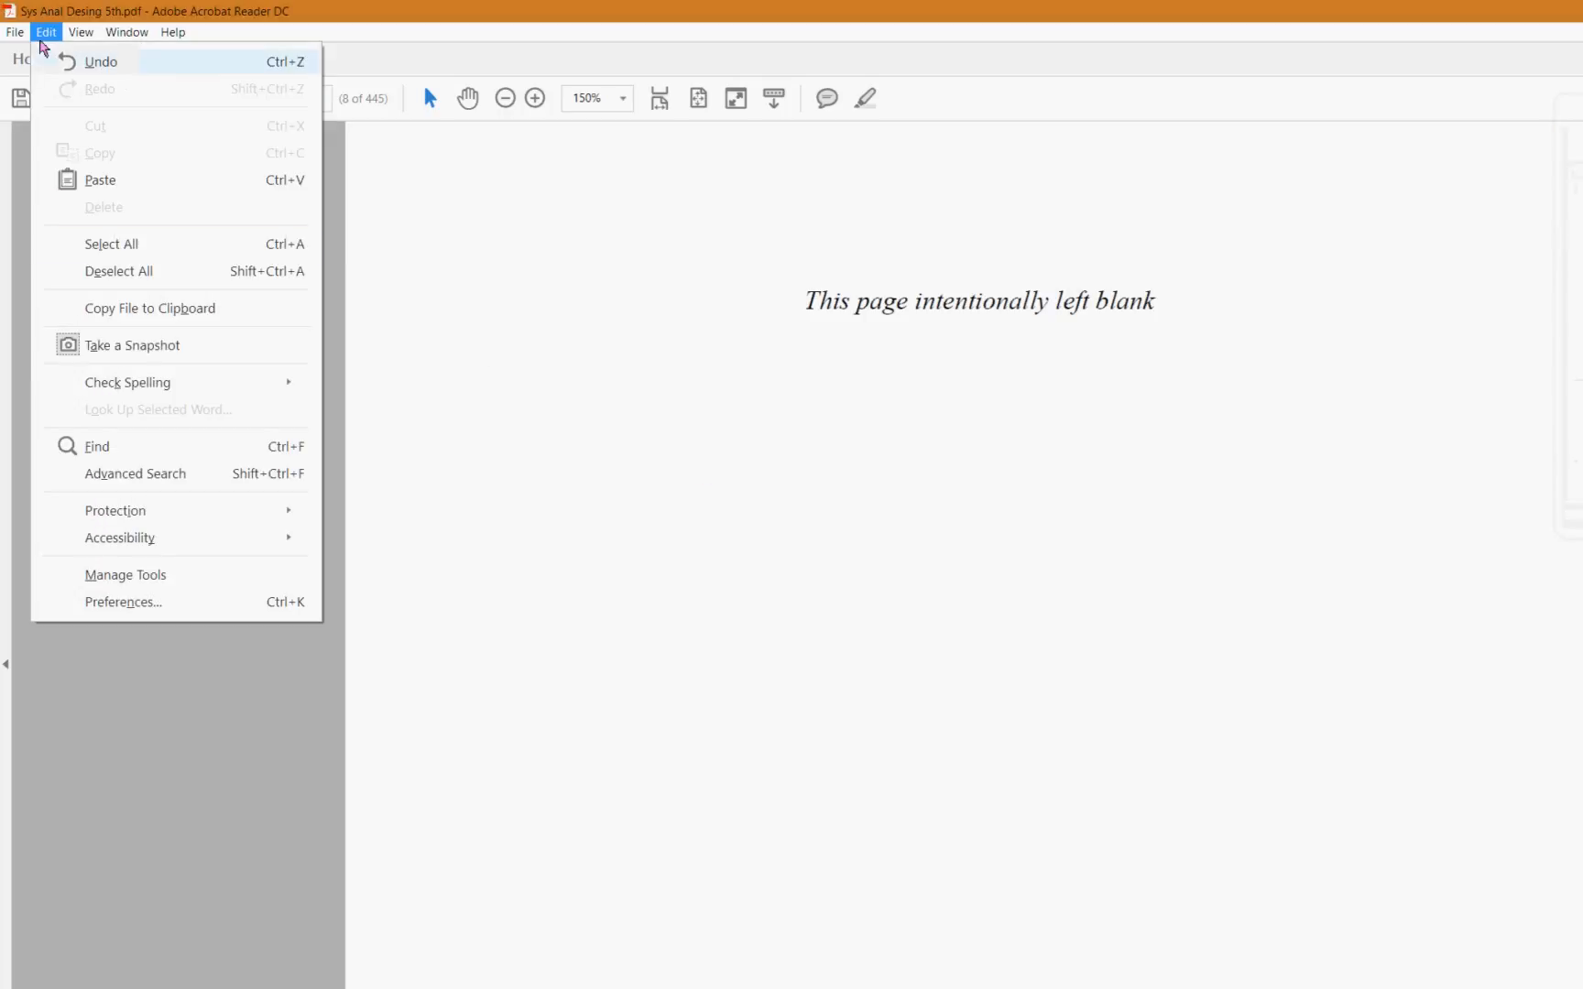
{"action": "left_click", "coordinate": [123, 603]}
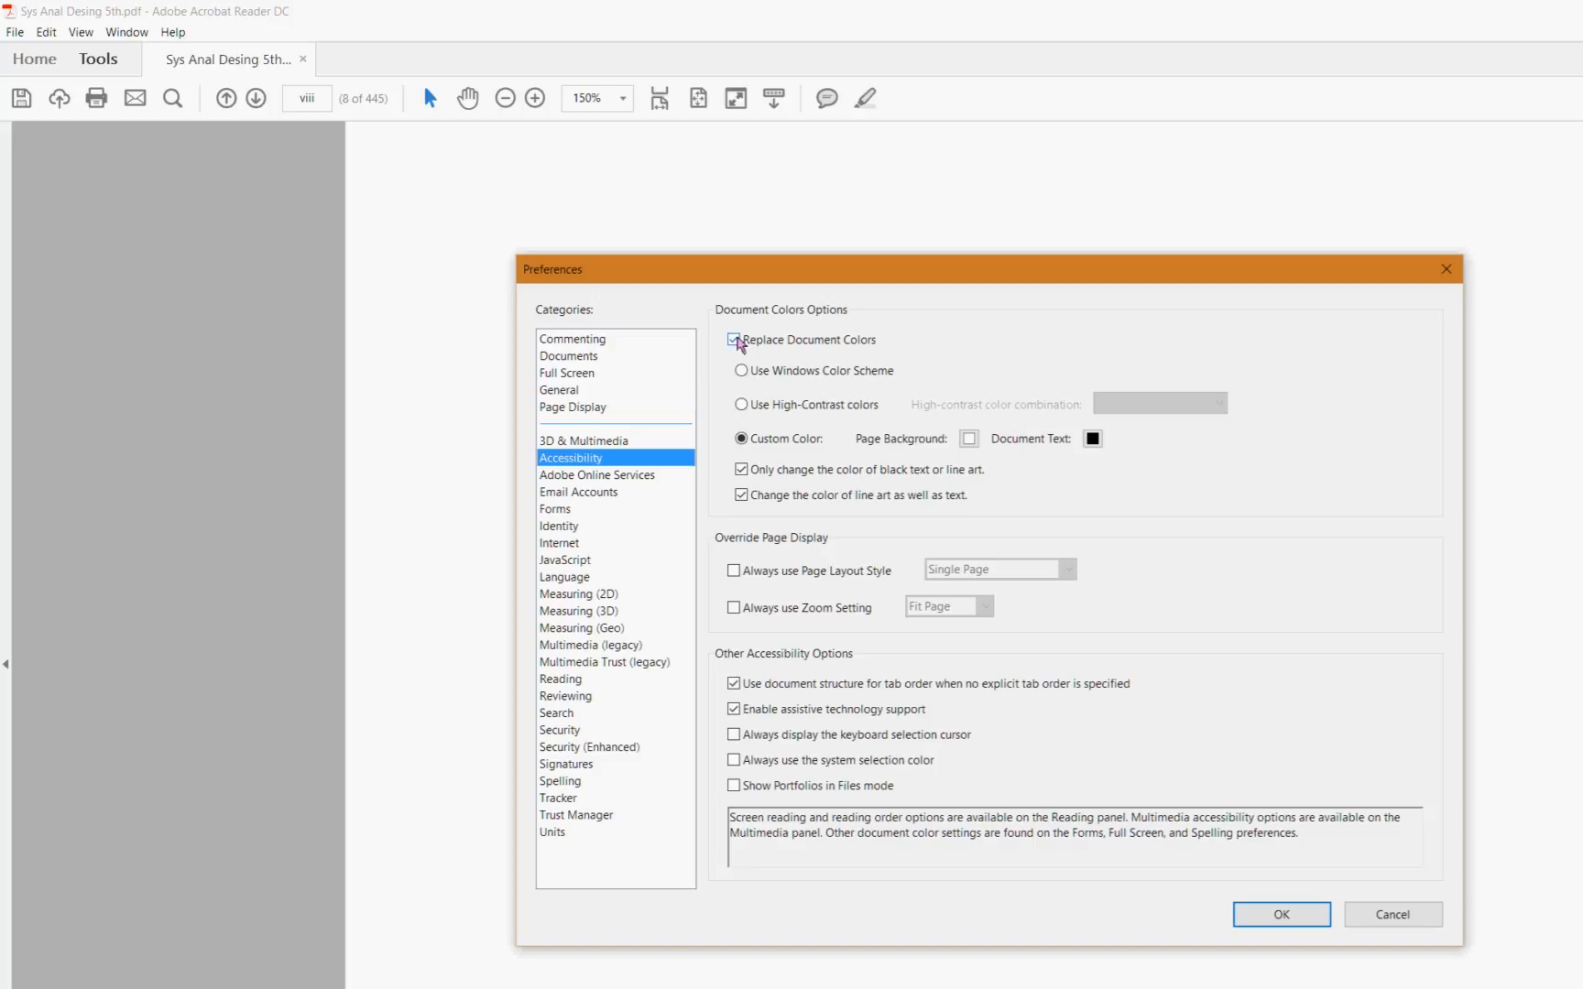
{"action": "left_click", "coordinate": [733, 341]}
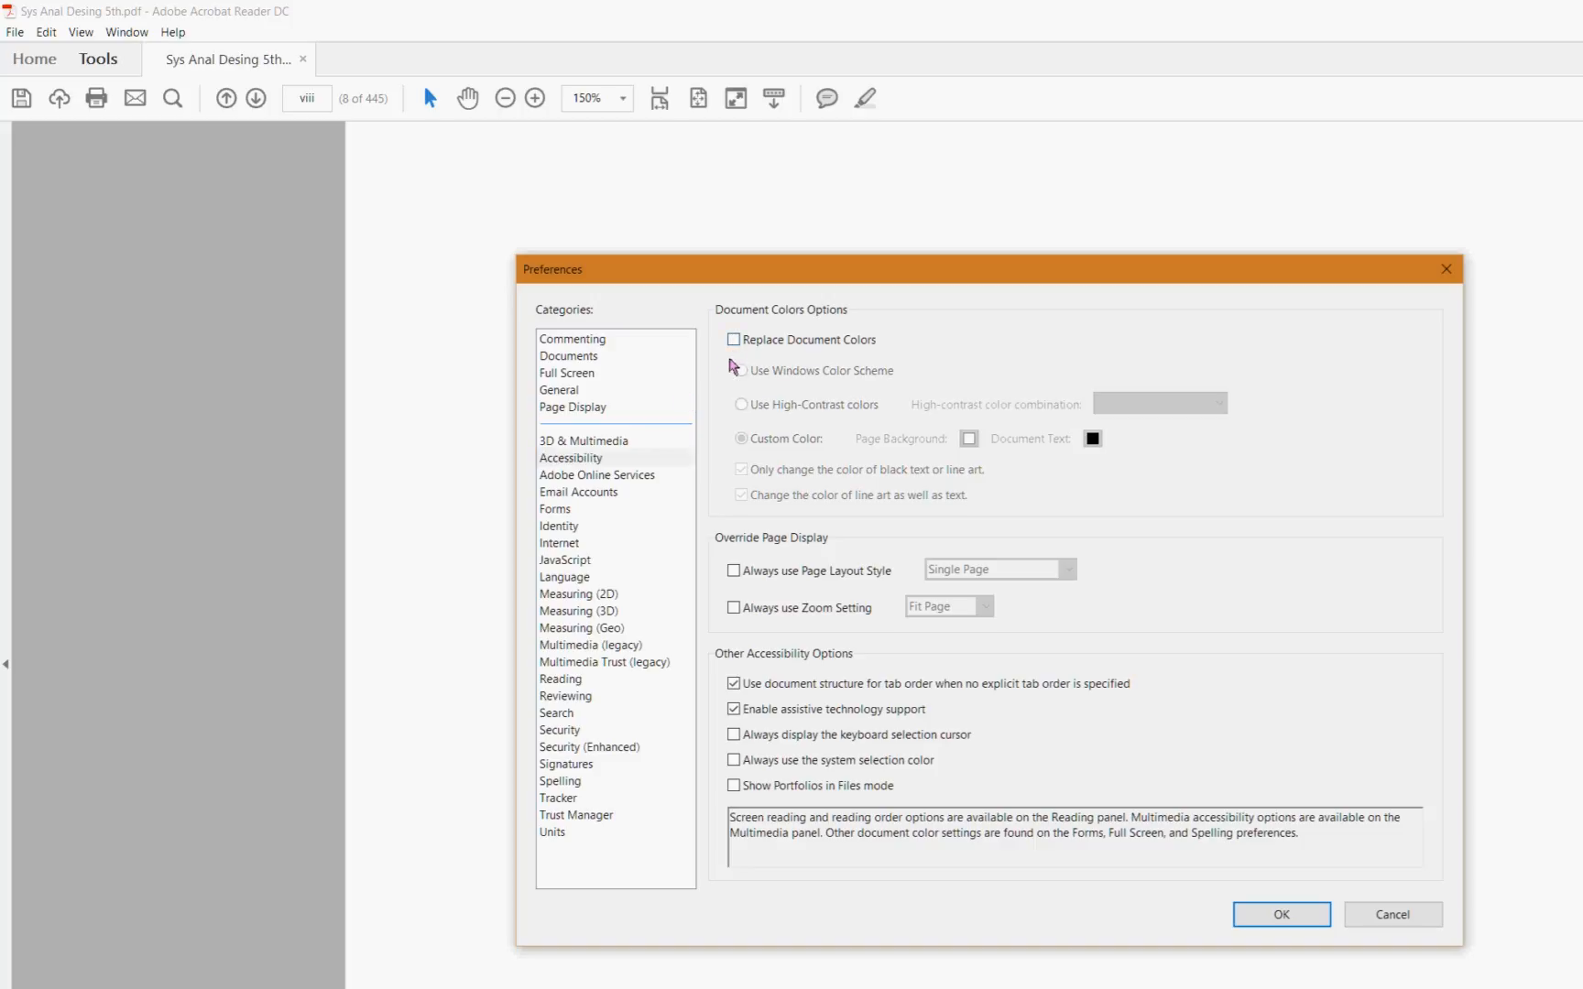
{"action": "left_click", "coordinate": [732, 341]}
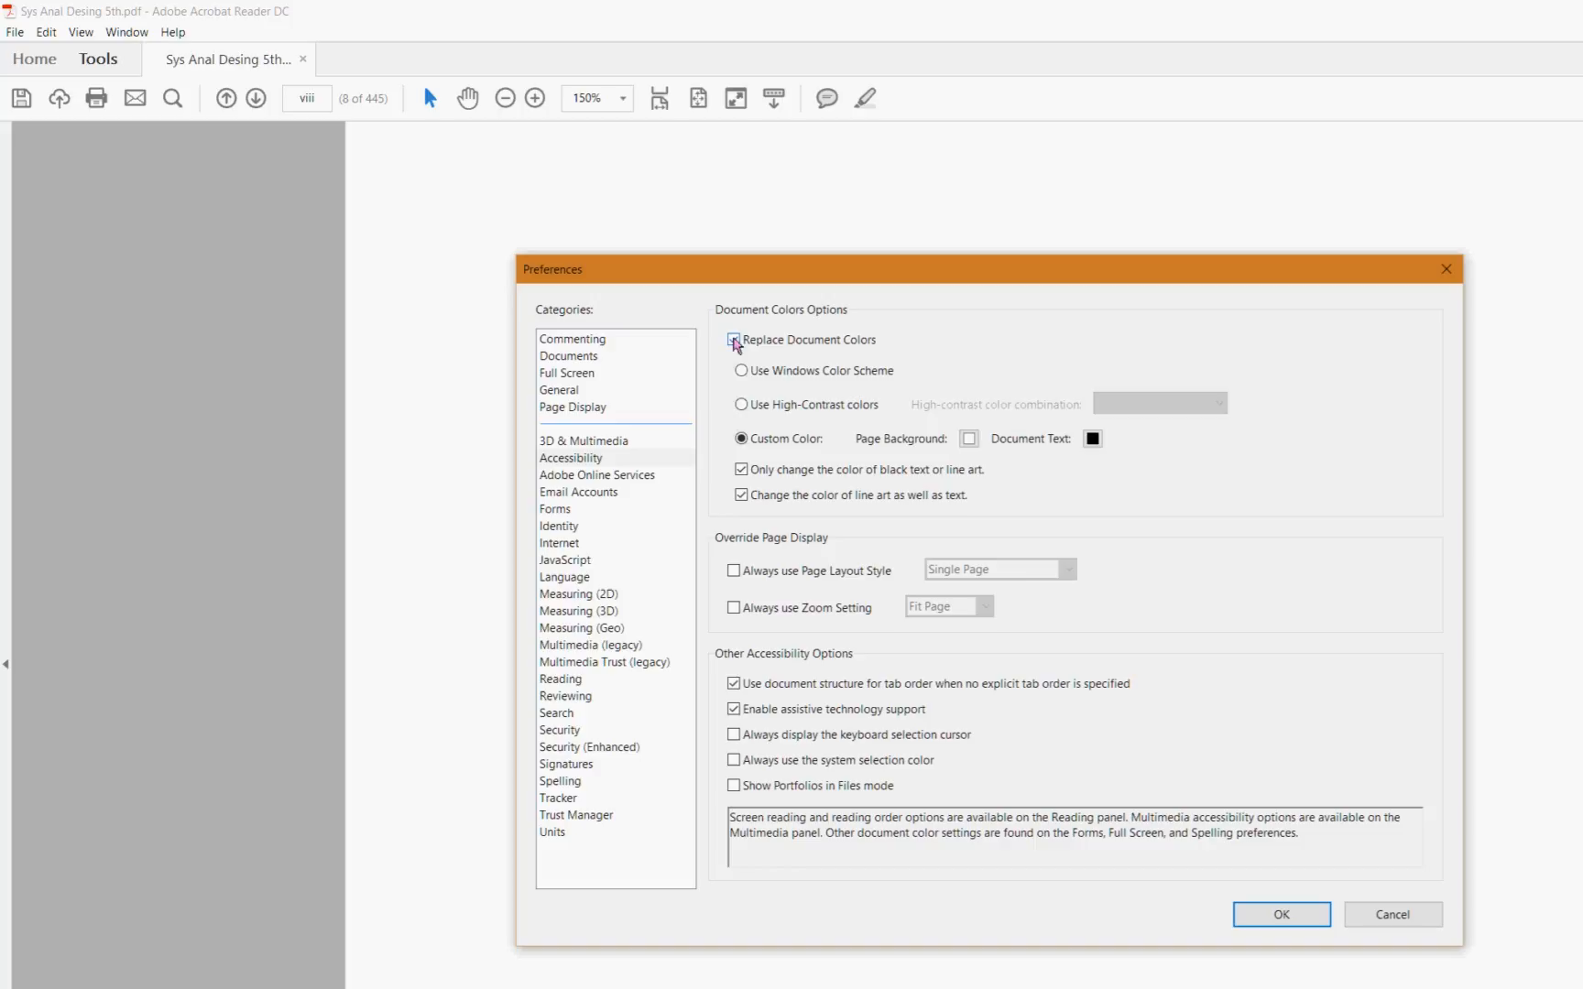
Step: Set the custom Page Background to black and Document Text to white, then confirm with OK
{"action": "left_click", "coordinate": [733, 341]}
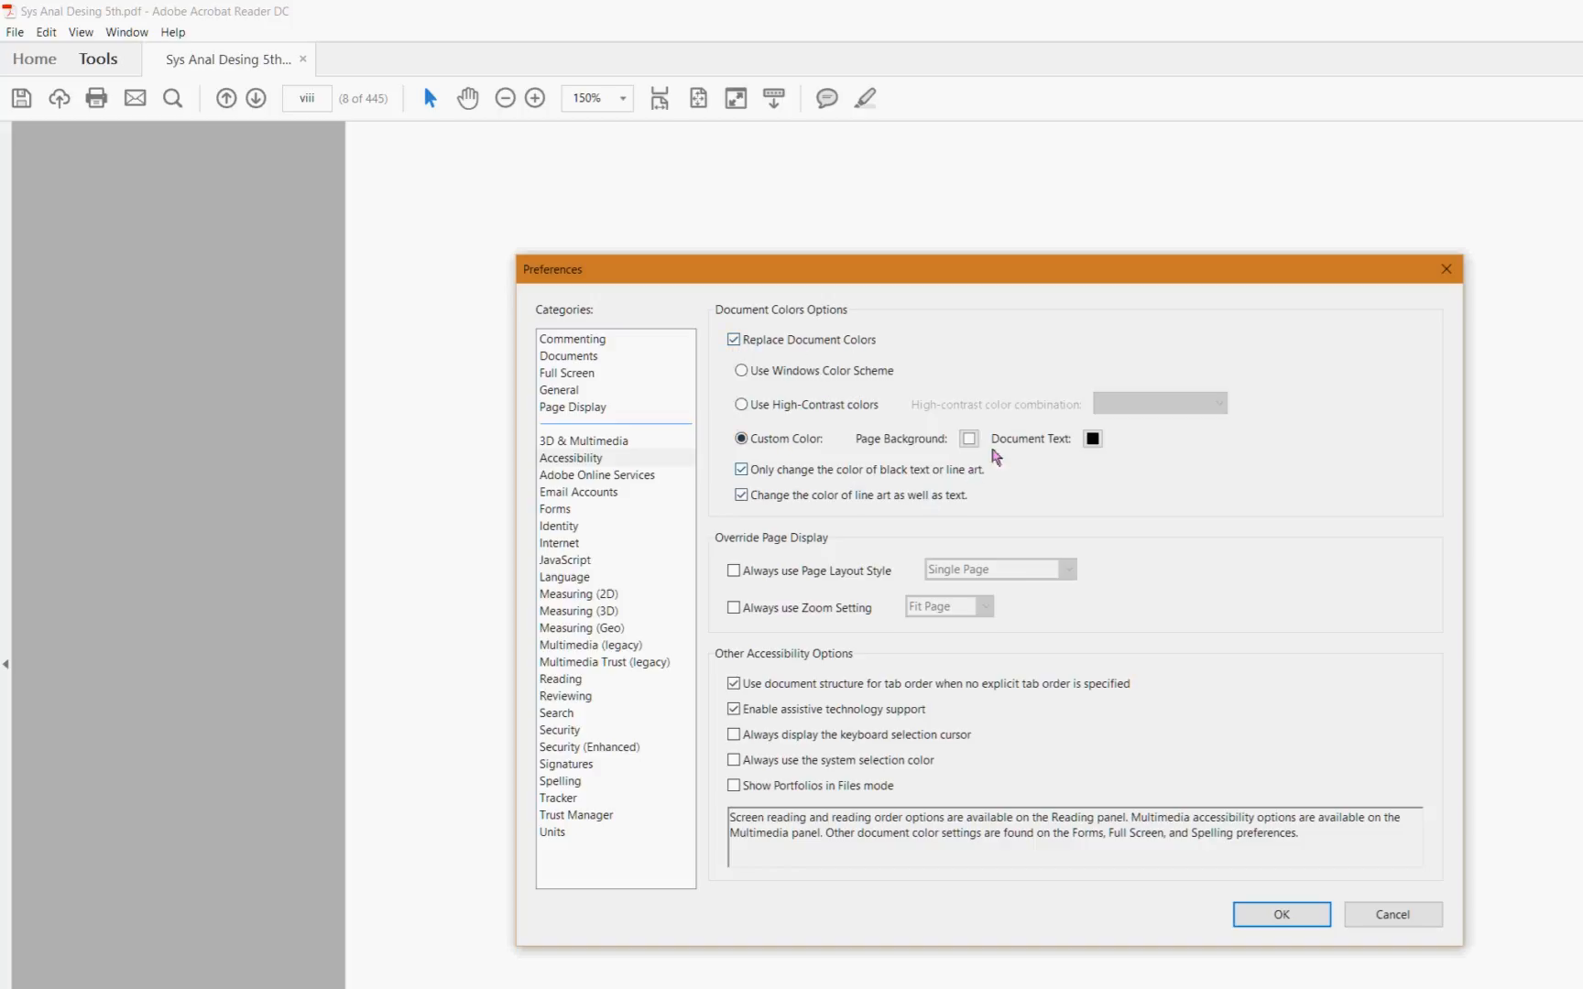
{"action": "left_click", "coordinate": [967, 440]}
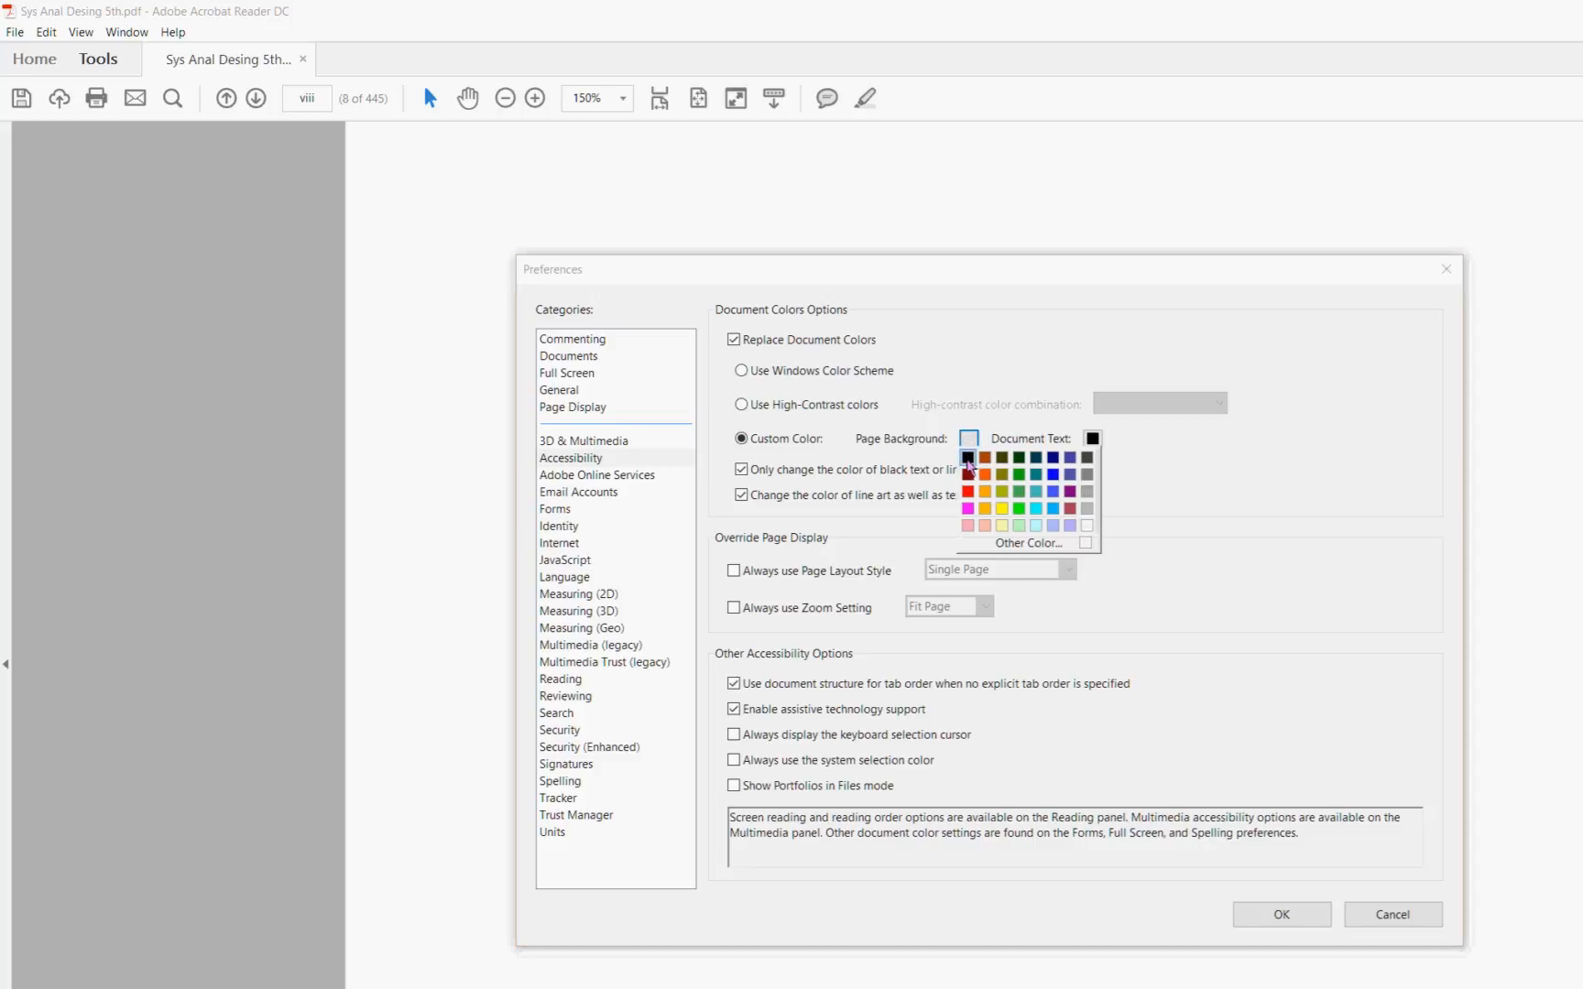
{"action": "left_click", "coordinate": [967, 460]}
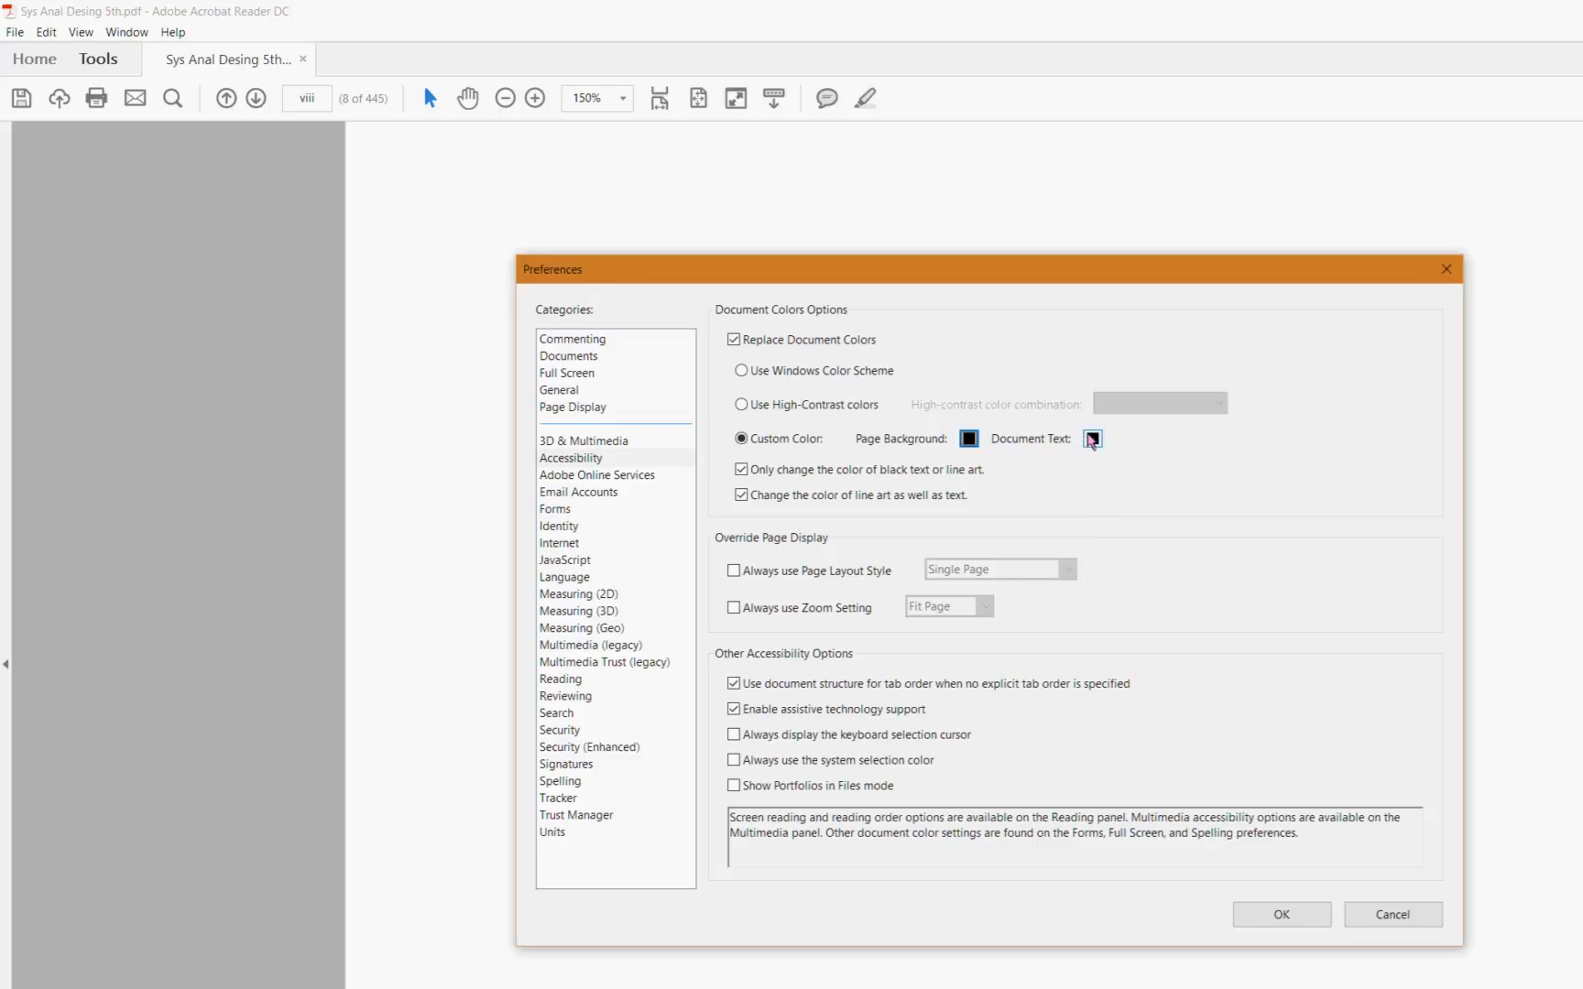
{"action": "left_click", "coordinate": [1092, 439]}
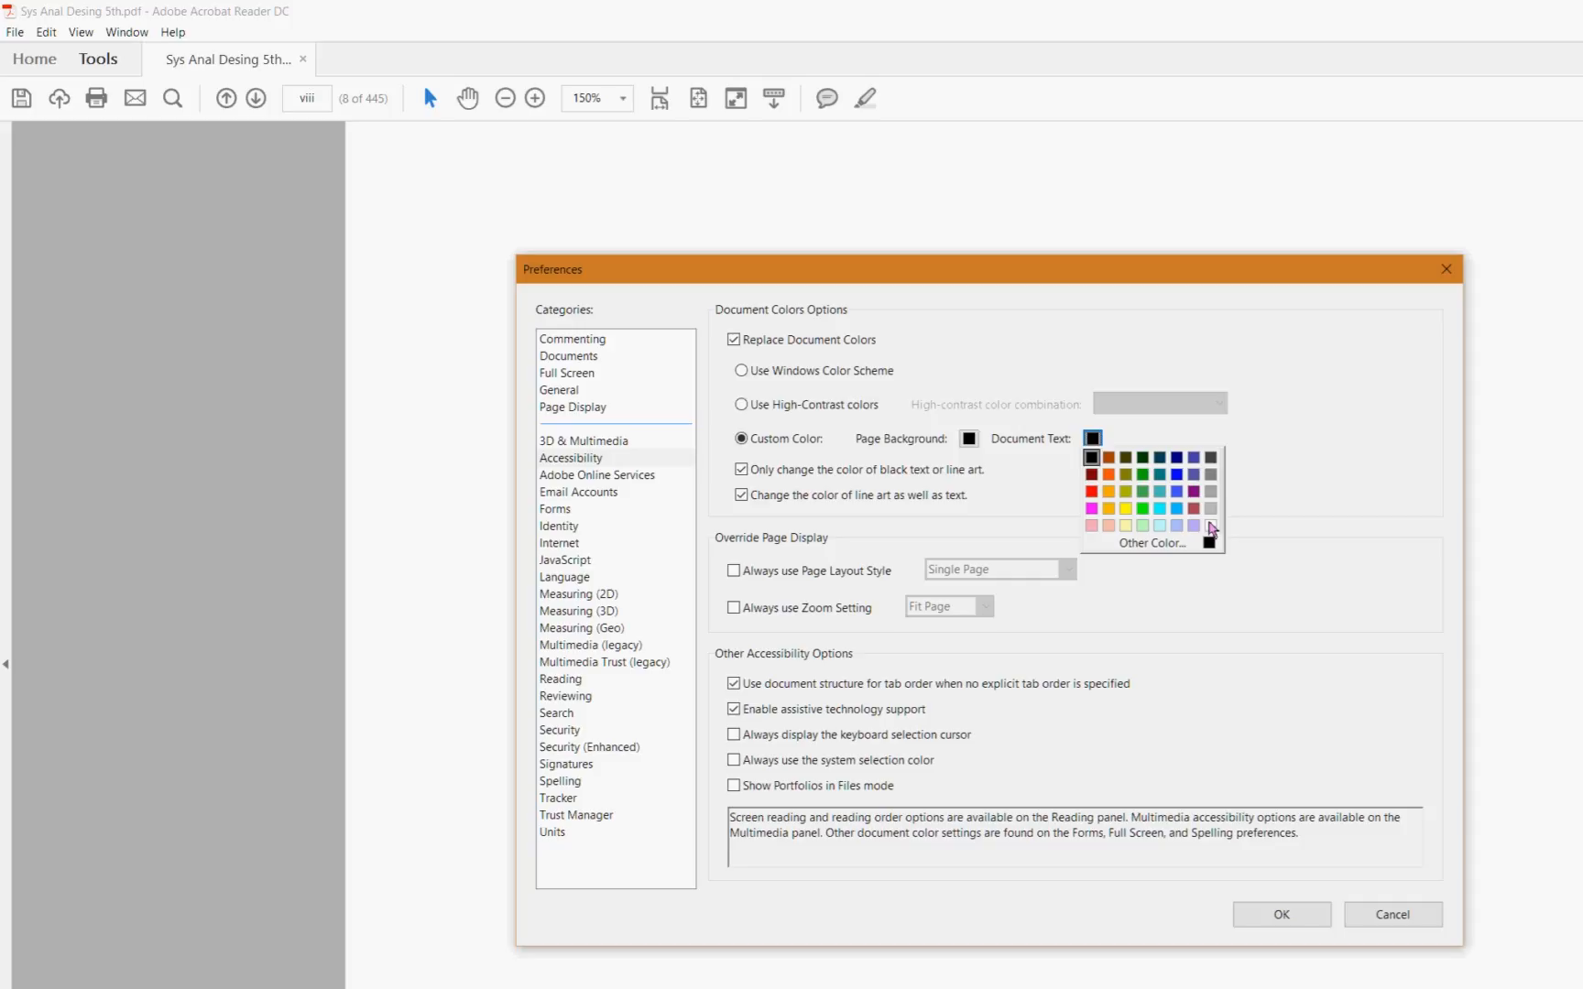
{"action": "left_click", "coordinate": [1209, 524]}
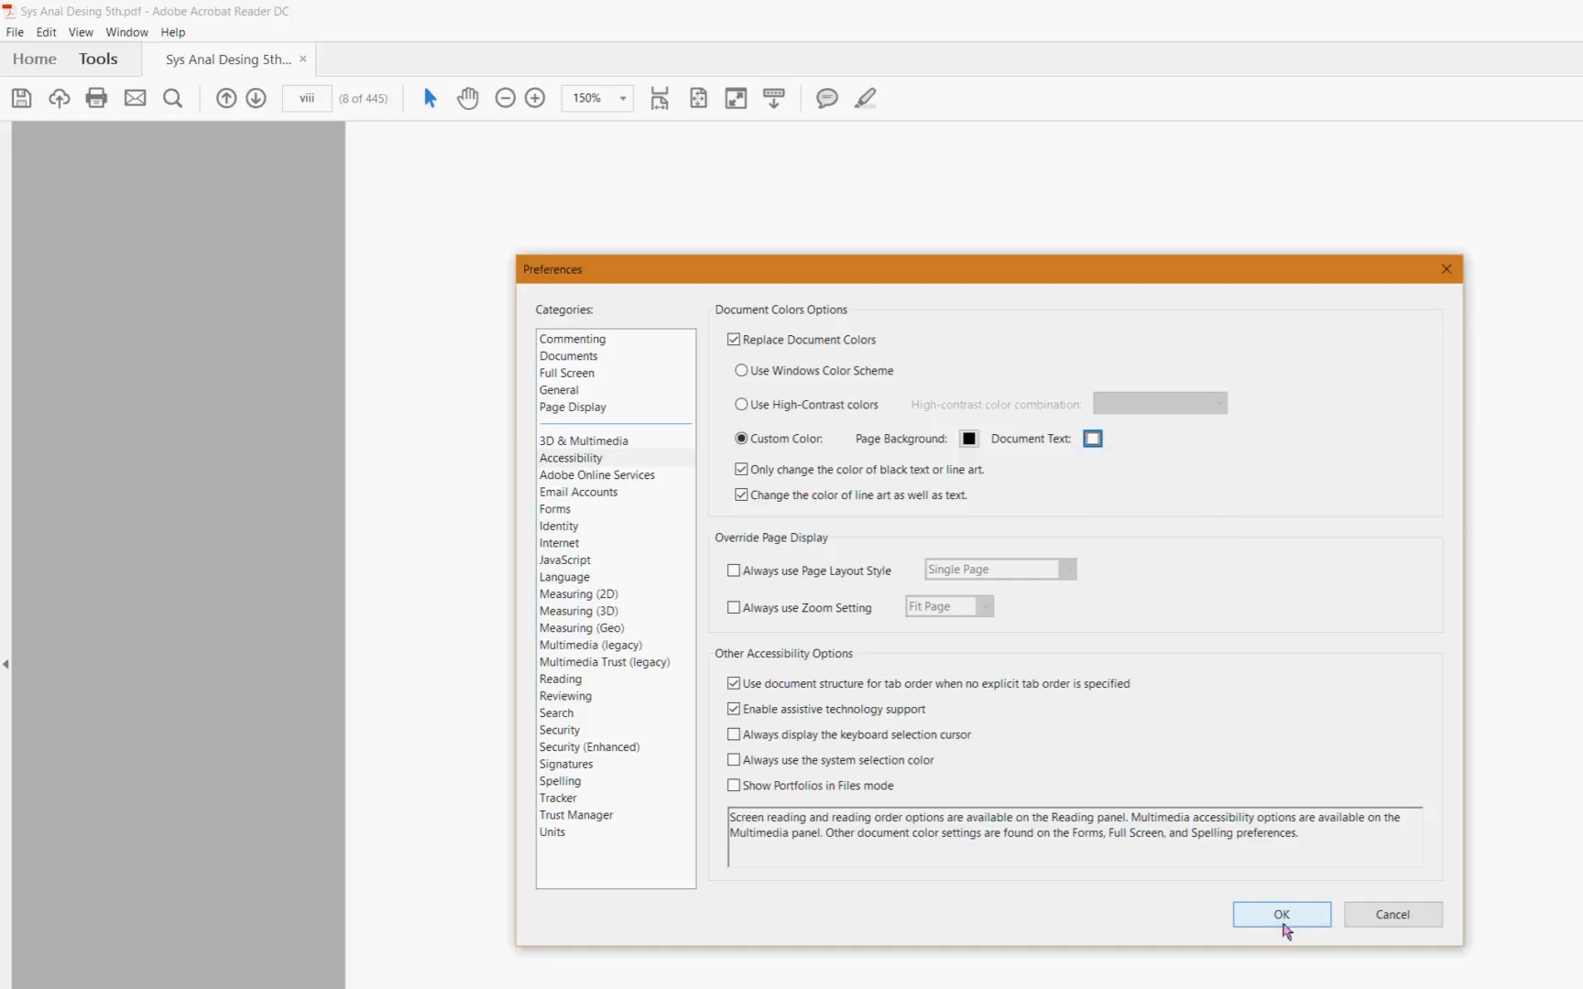
{"action": "left_click", "coordinate": [1280, 914]}
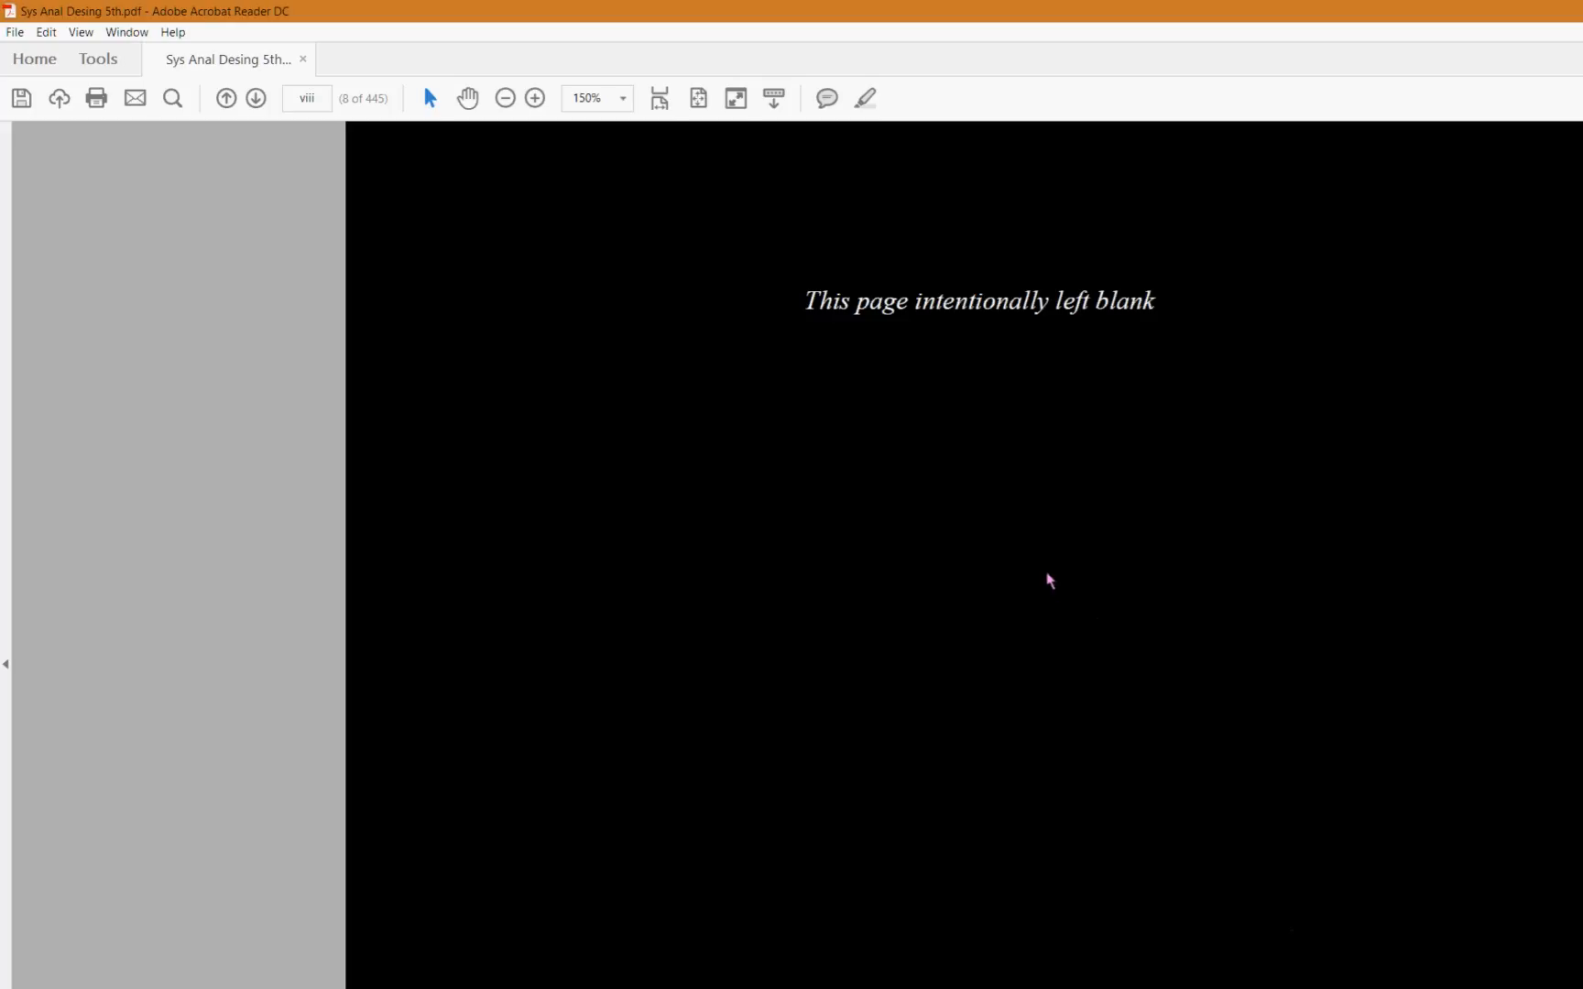